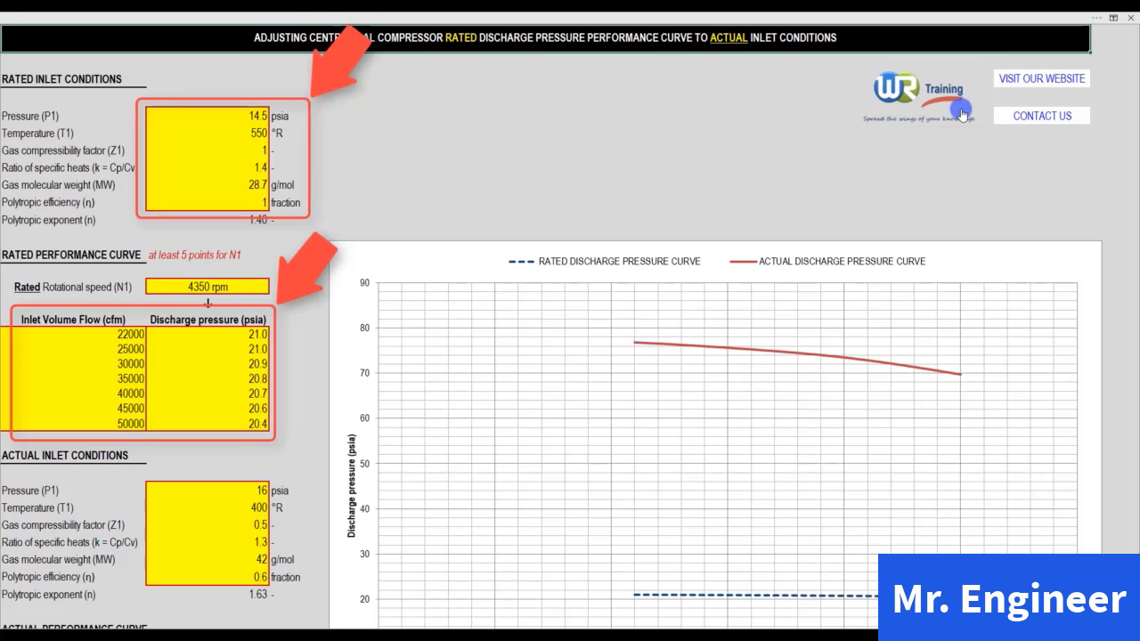
mouse_move(960, 114)
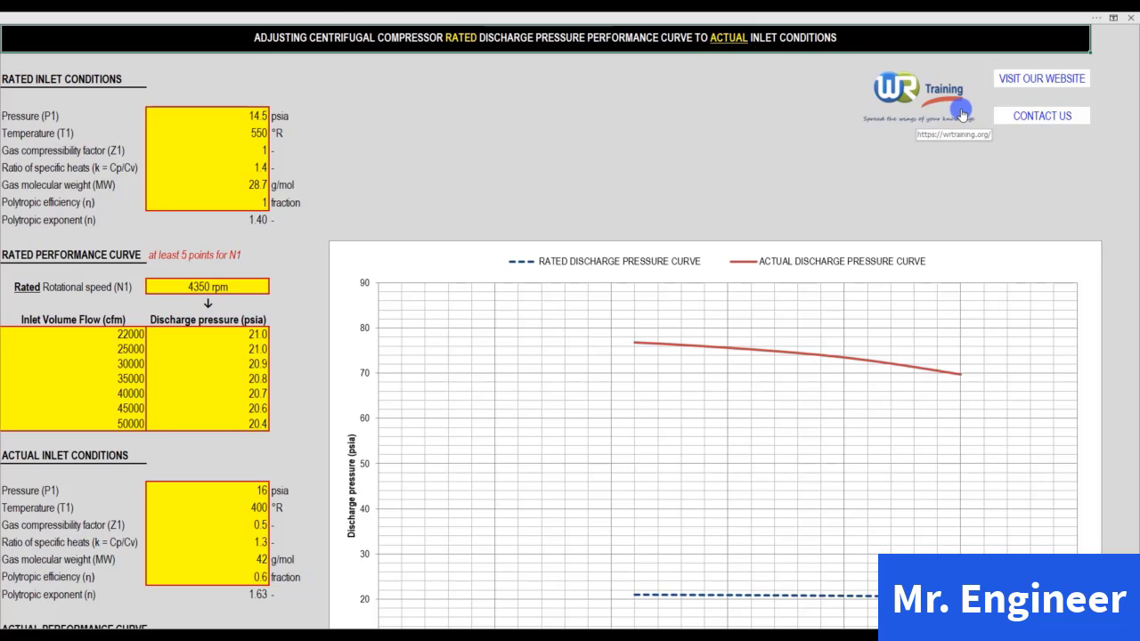
mouse_move(342, 249)
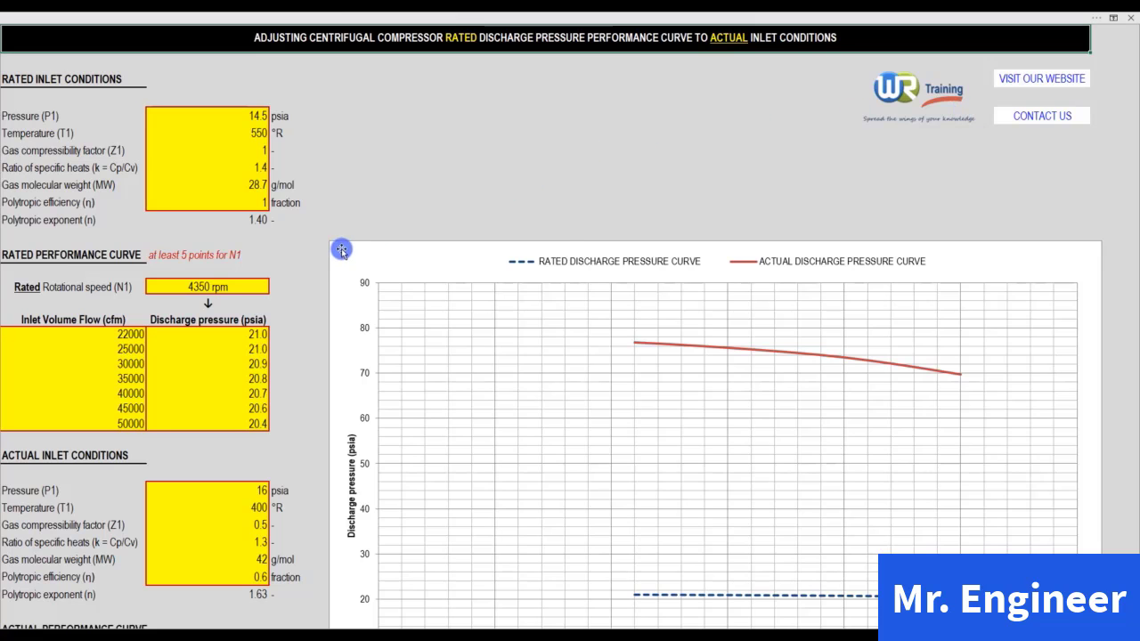
scroll(down, 3)
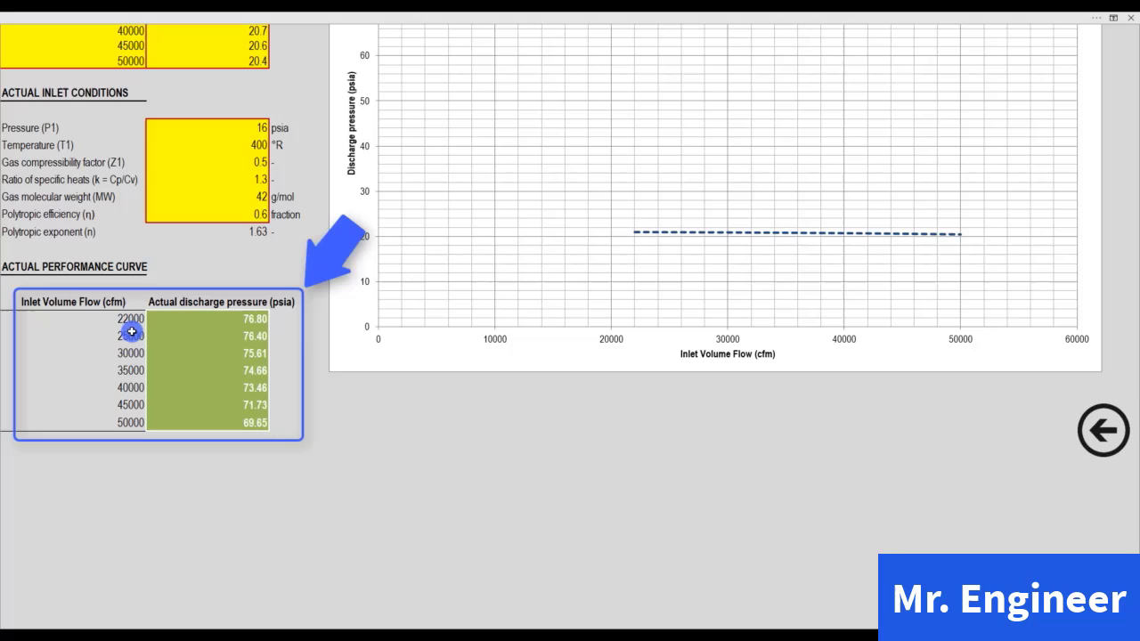
mouse_move(408, 399)
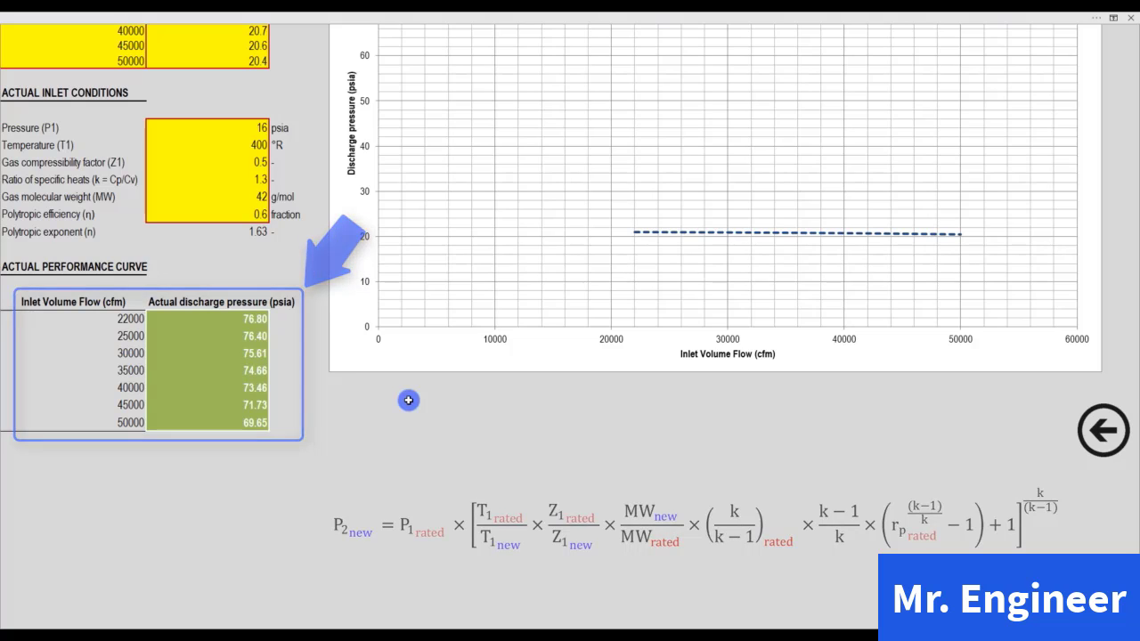
scroll(up, 3)
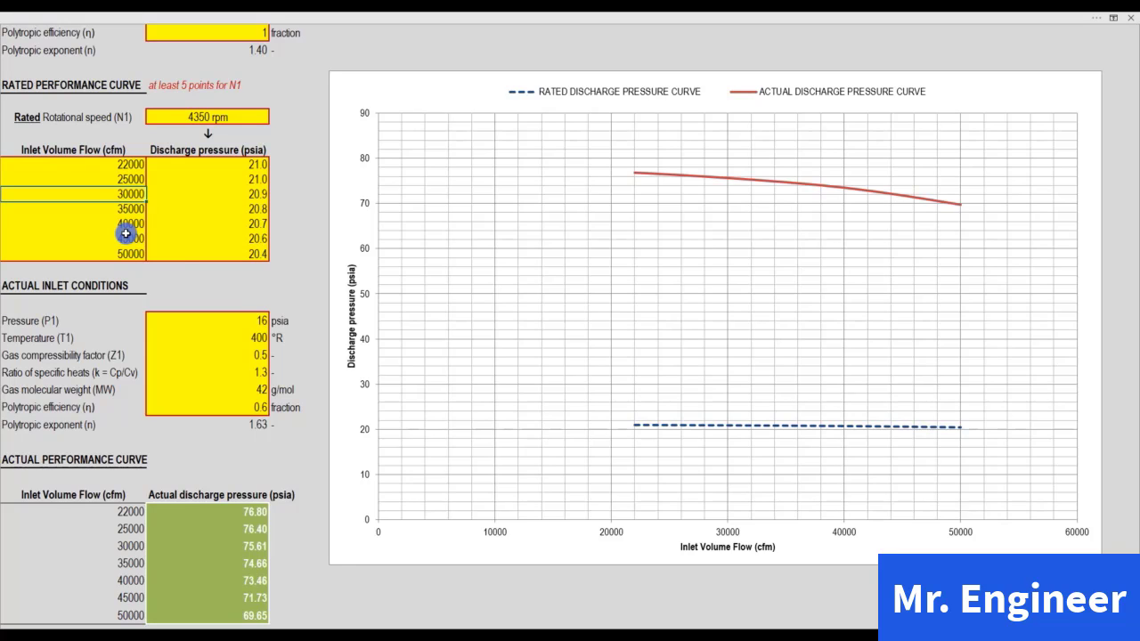
mouse_move(239, 194)
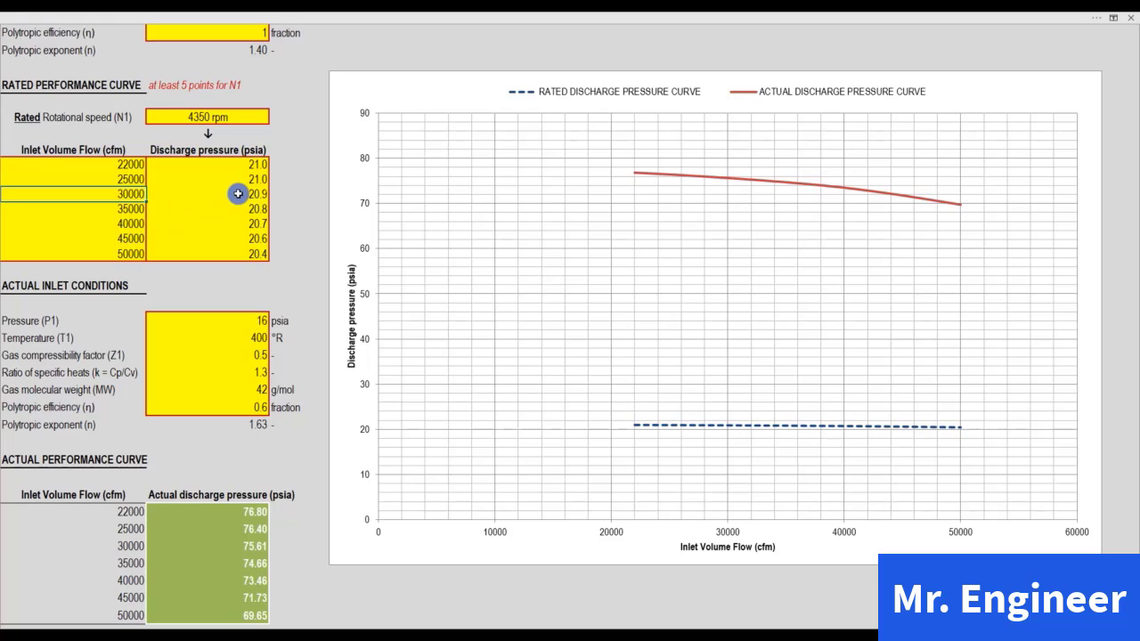
mouse_move(319, 207)
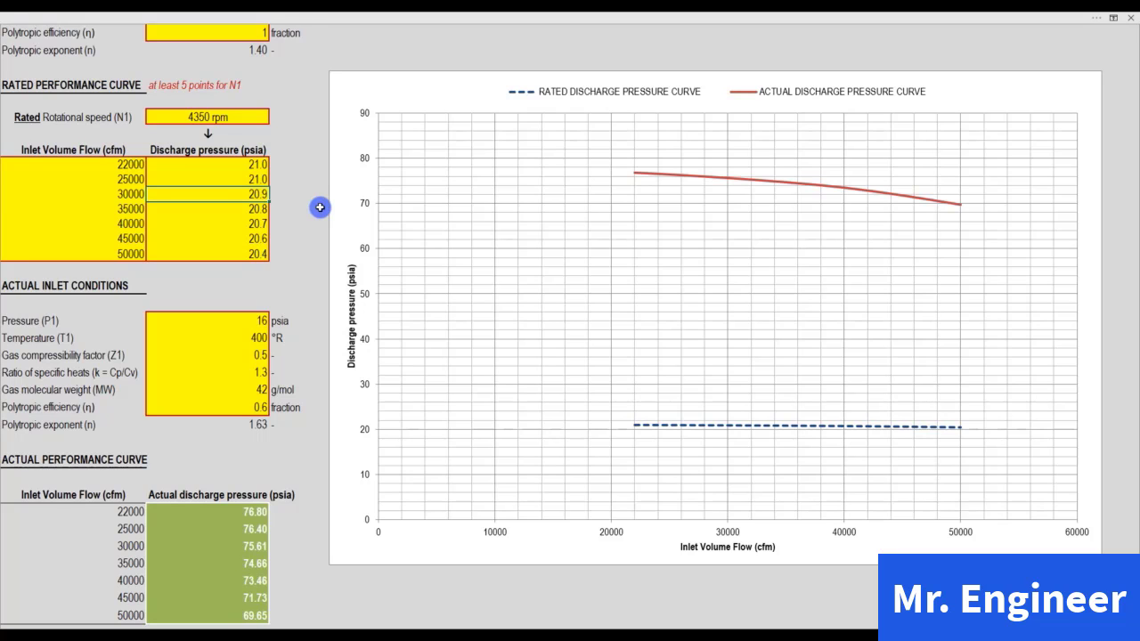
scroll(down, 3)
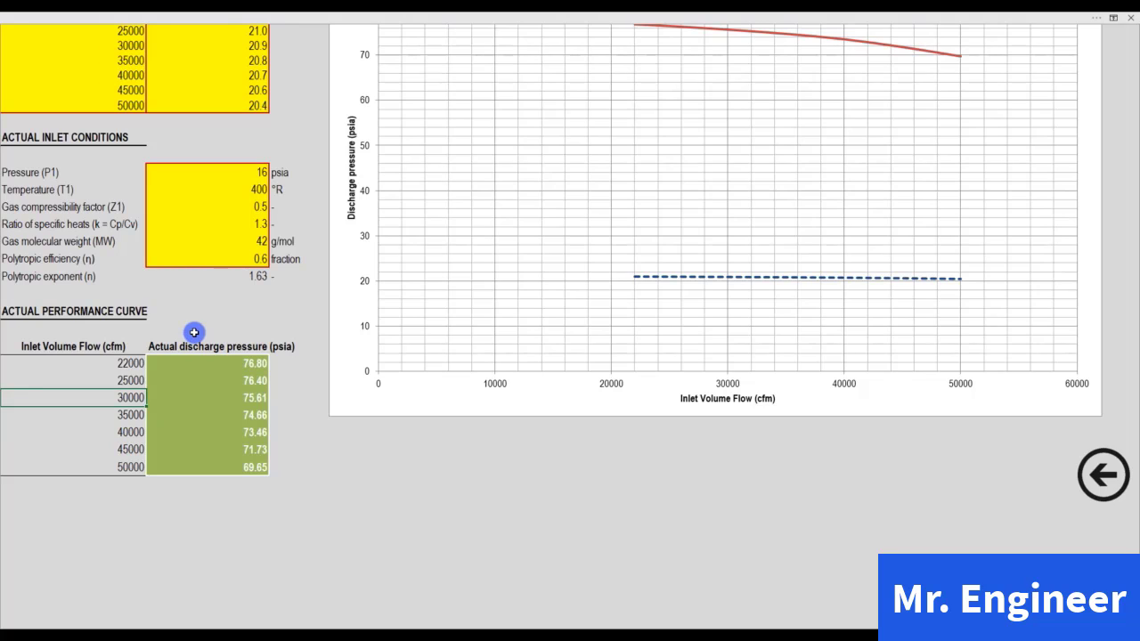
mouse_move(224, 406)
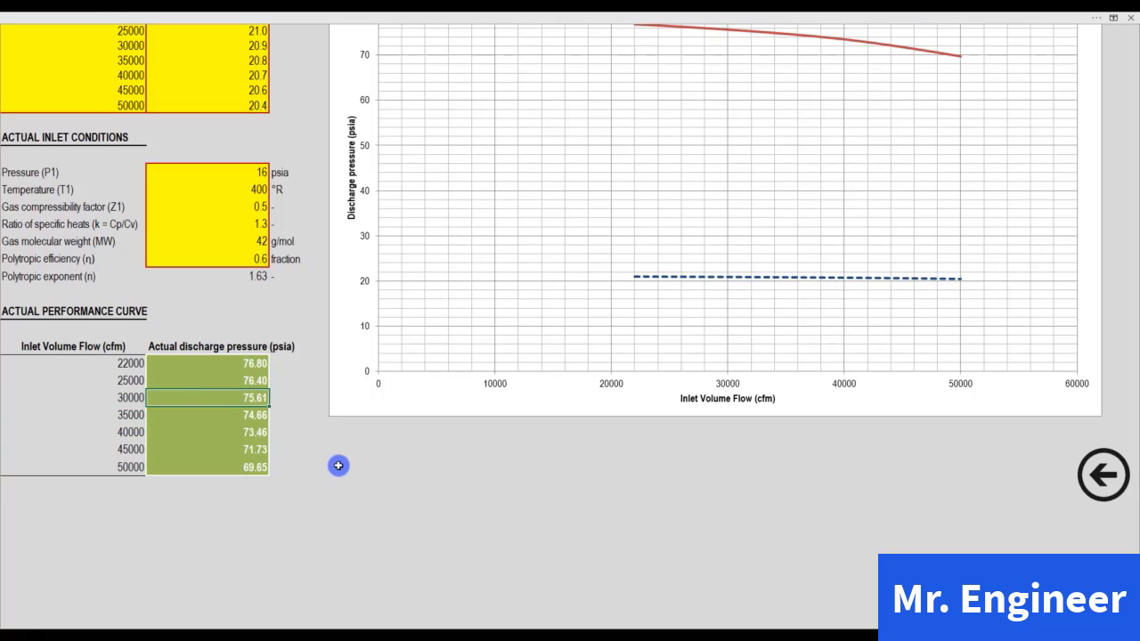
mouse_move(306, 456)
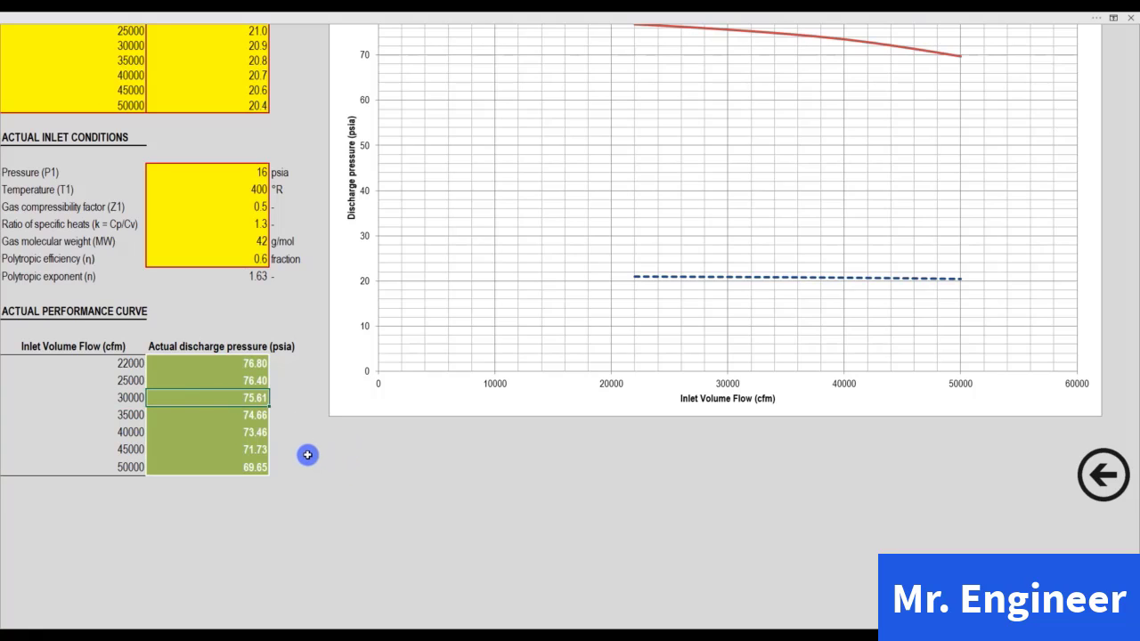